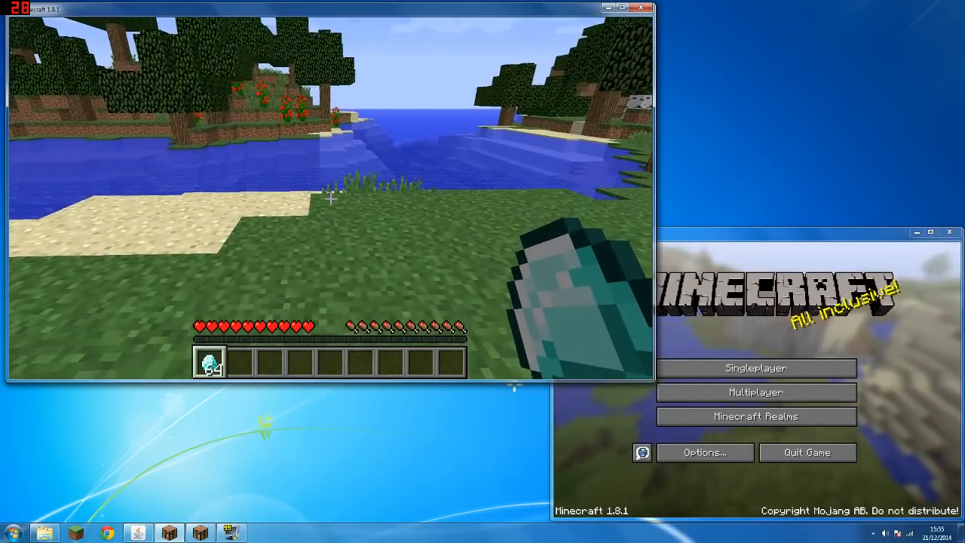
# Pause the first client, show the Duplication Glitch server list in the second, then resume the first.
pyautogui.press('Escape')
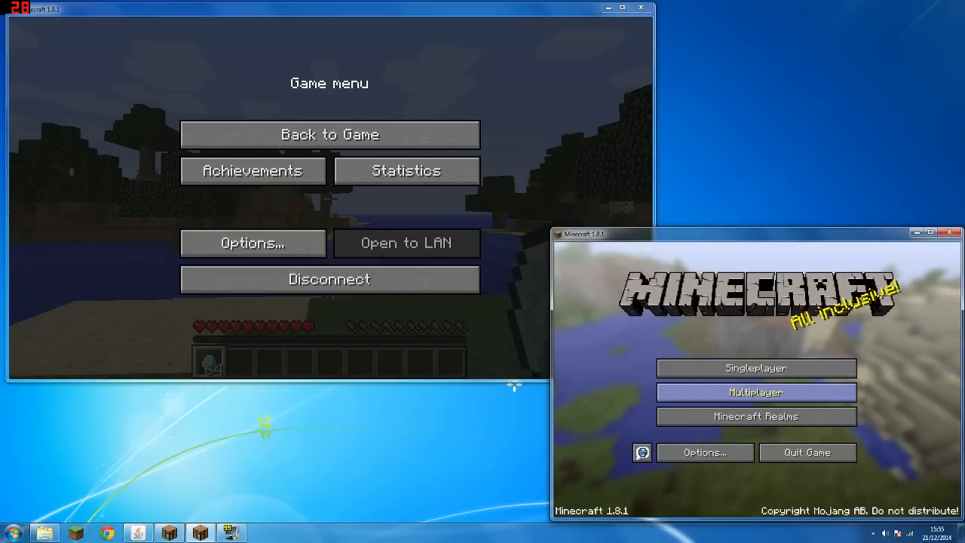
pyautogui.click(755, 391)
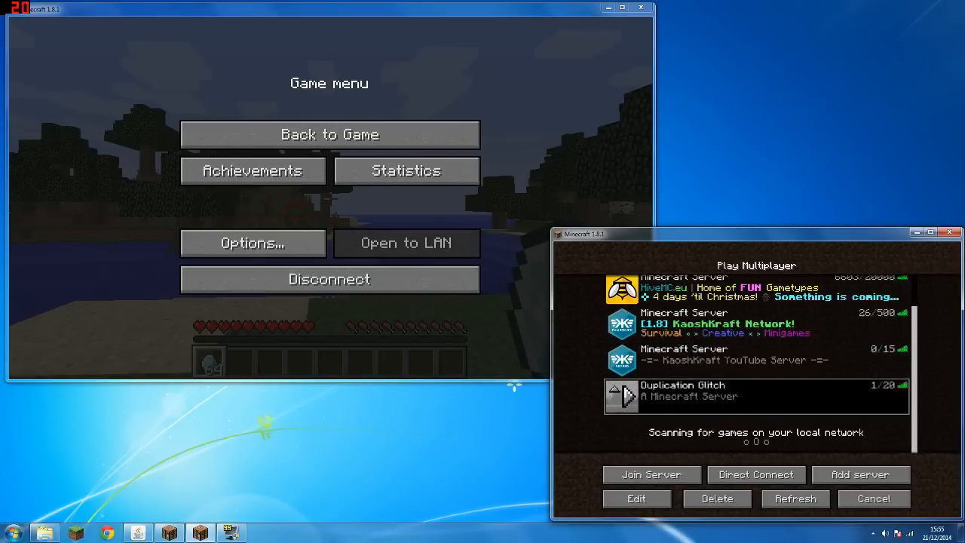
pyautogui.moveTo(407, 170)
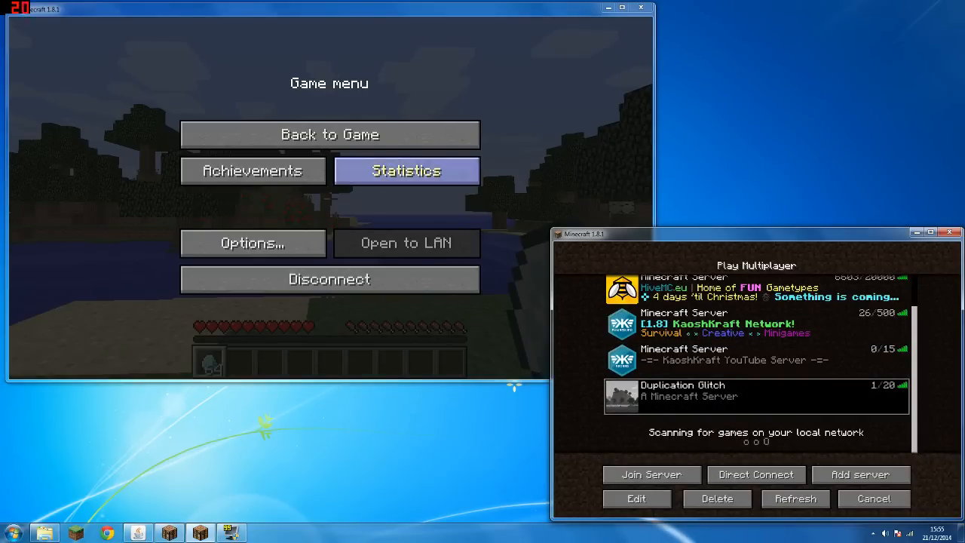
pyautogui.click(328, 134)
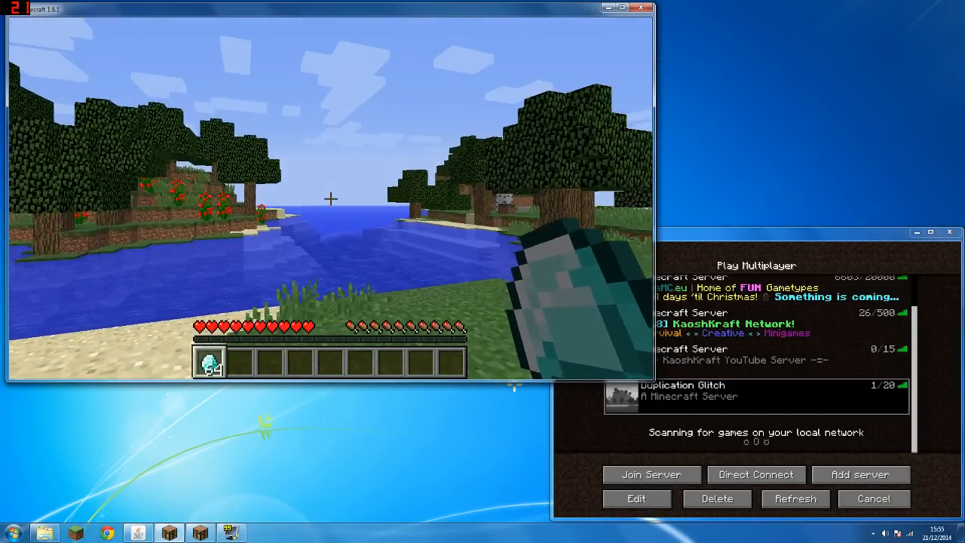
# Briefly resume the first client's world, then pause it at the game menu again.
pyautogui.press('Escape')
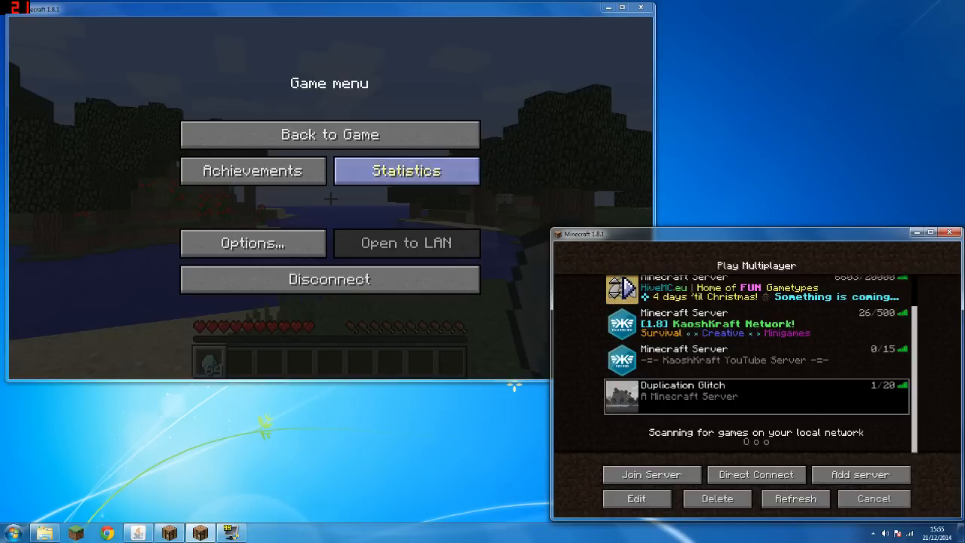
pyautogui.click(329, 134)
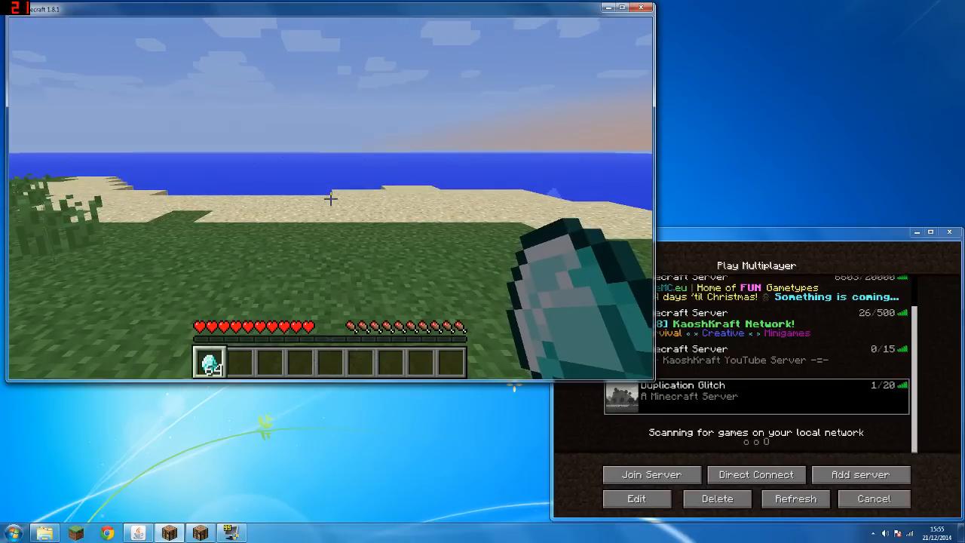
pyautogui.press('Escape')
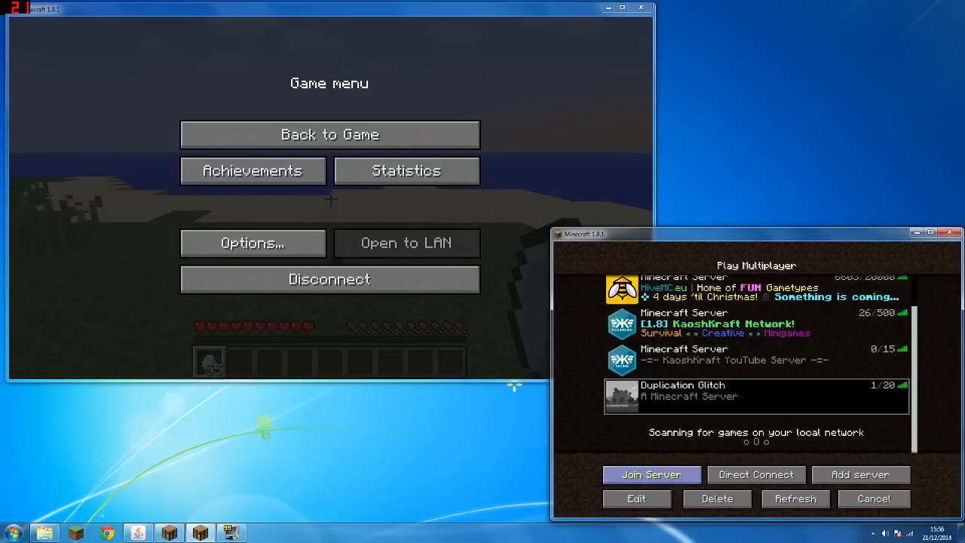
# Join the Duplication Glitch server from the second client's server list.
pyautogui.click(651, 474)
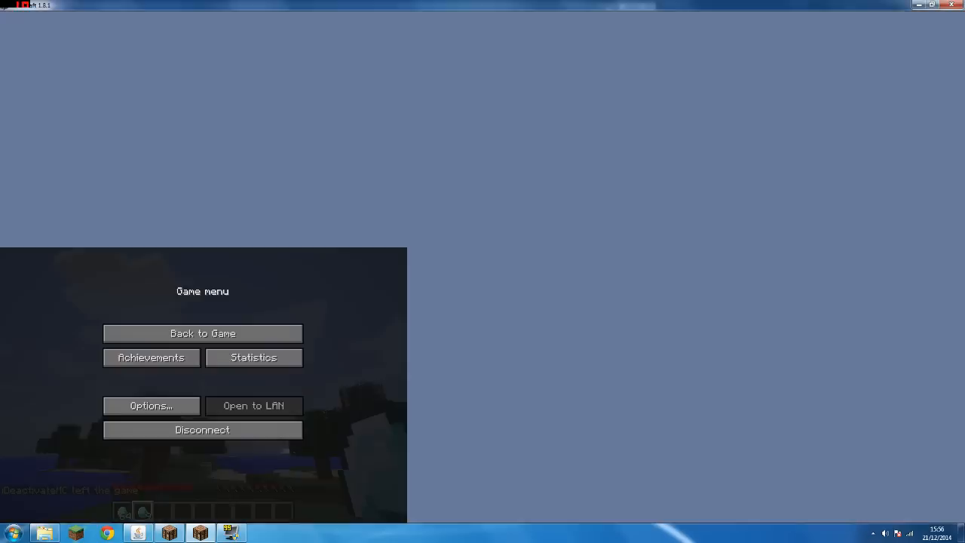
# Resume play with 9 diamonds beside the 64 stack, then pause again.
pyautogui.click(202, 333)
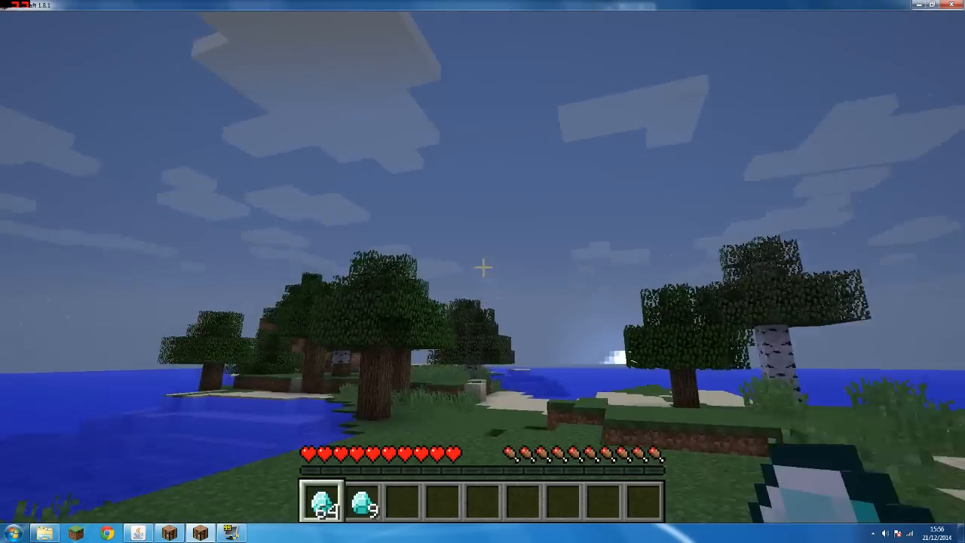
pyautogui.moveTo(482, 271)
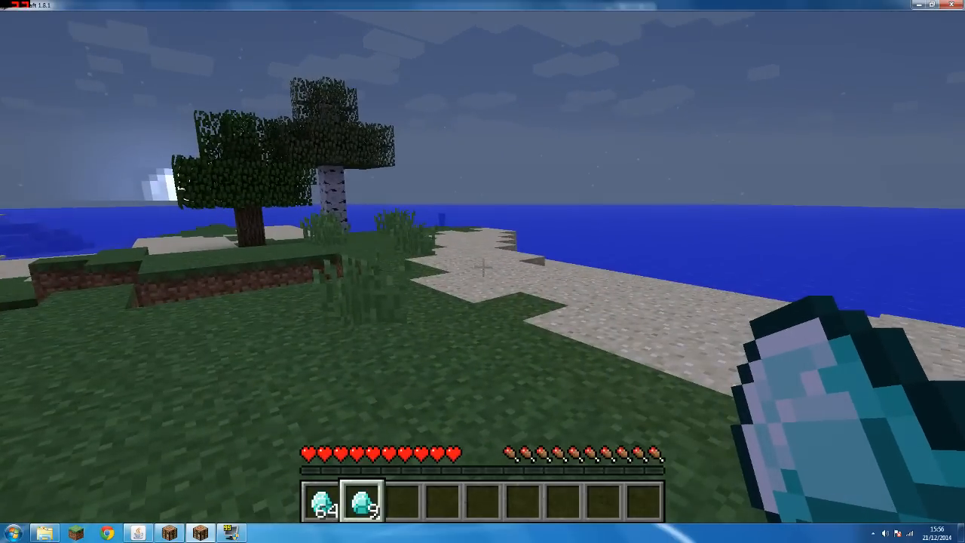
pyautogui.press('Escape')
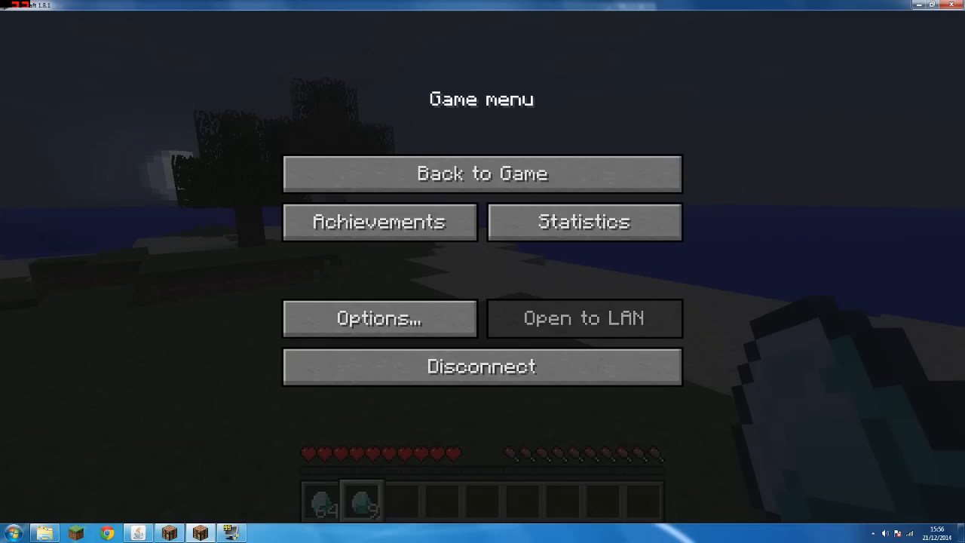
# Resume the game and leave full screen so the 16-diamond second stack appears.
pyautogui.click(481, 173)
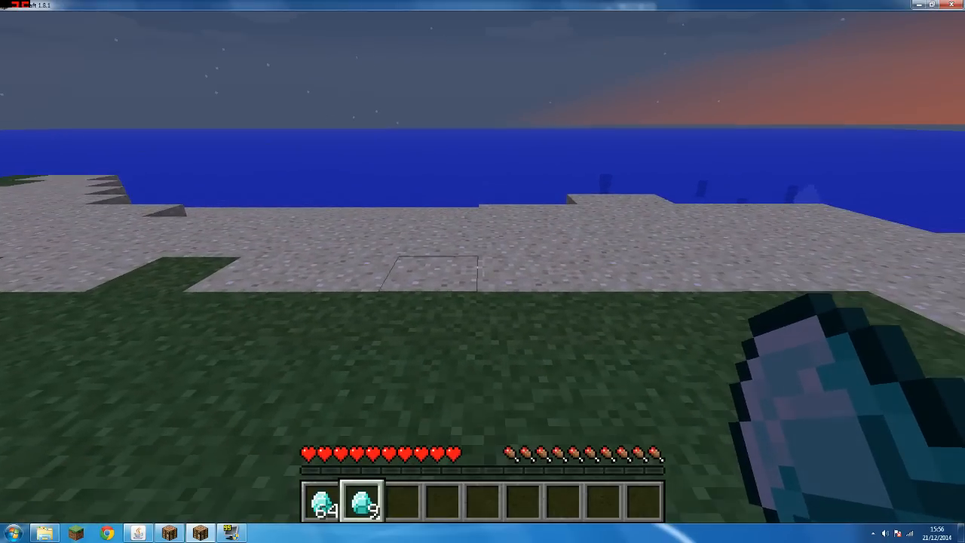
pyautogui.press('Escape')
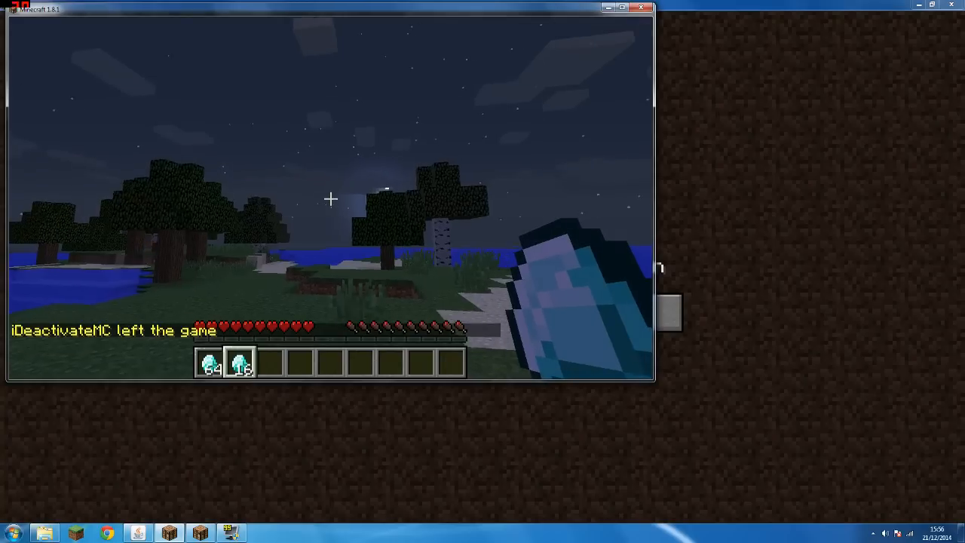
# Return to full-screen play with 64 diamonds and the 16-diamond stack.
pyautogui.press('Escape')
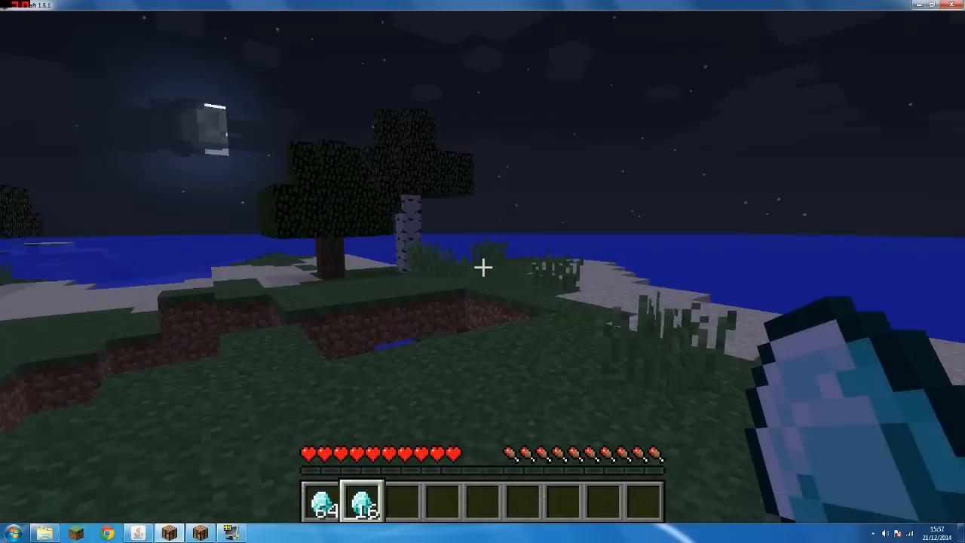
pyautogui.moveTo(482, 272)
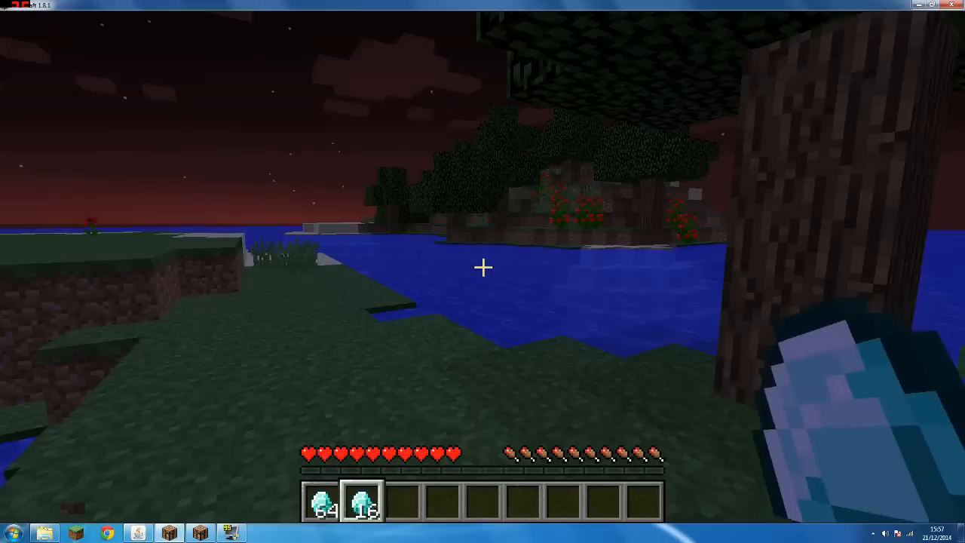
pyautogui.moveTo(482, 271)
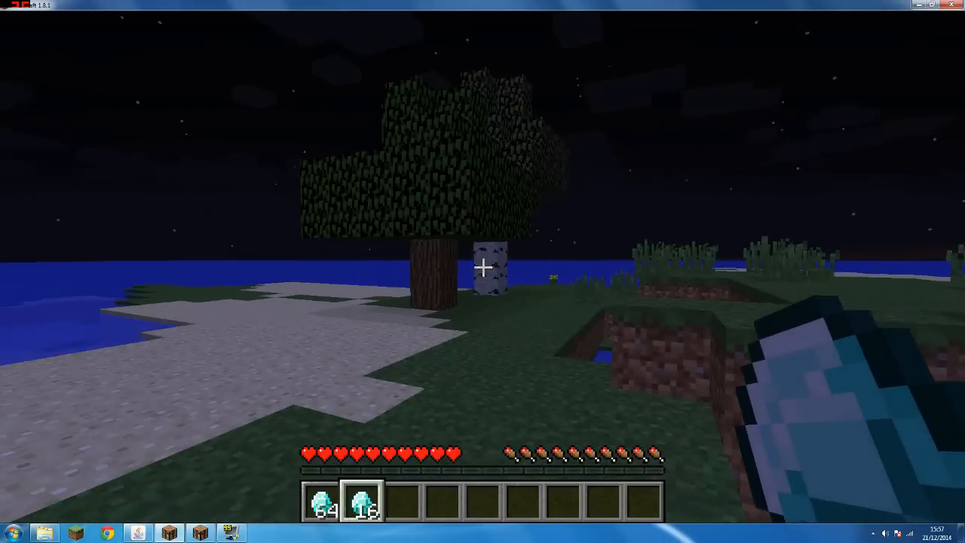